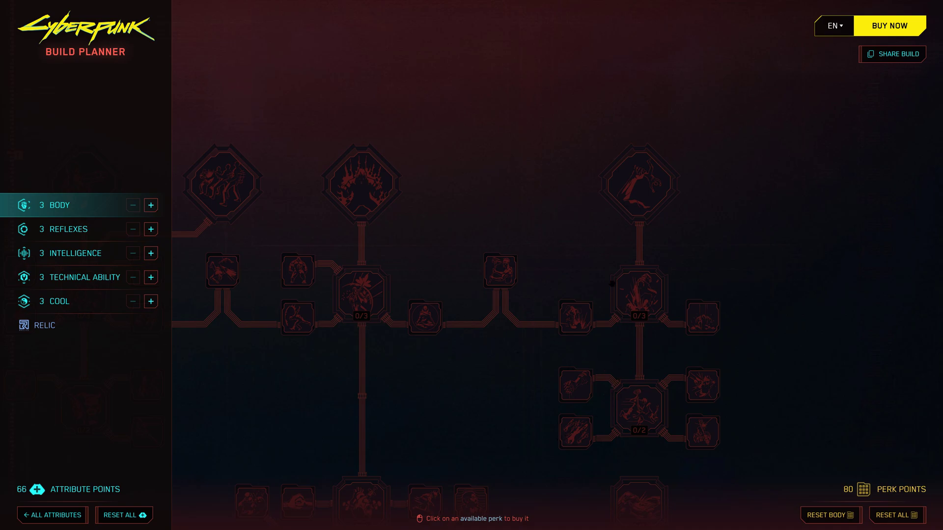
mouse_move(528, 377)
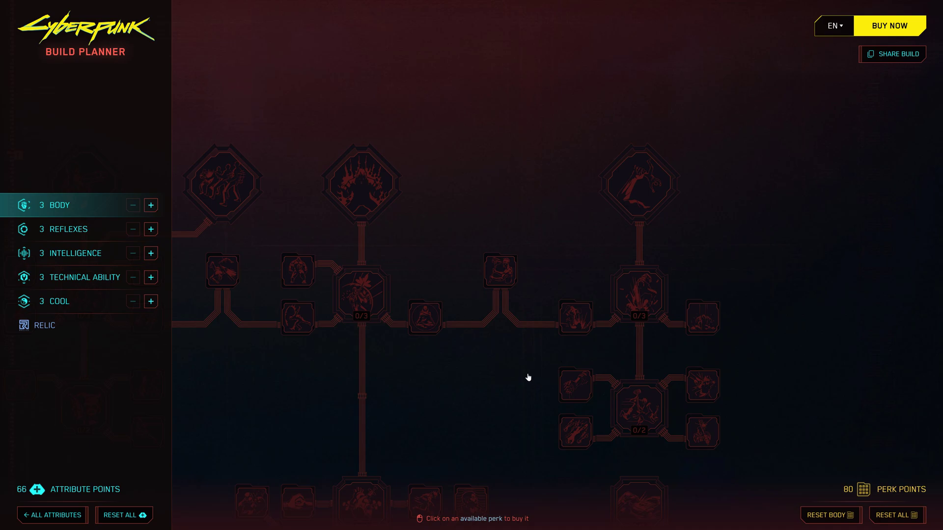
mouse_move(519, 365)
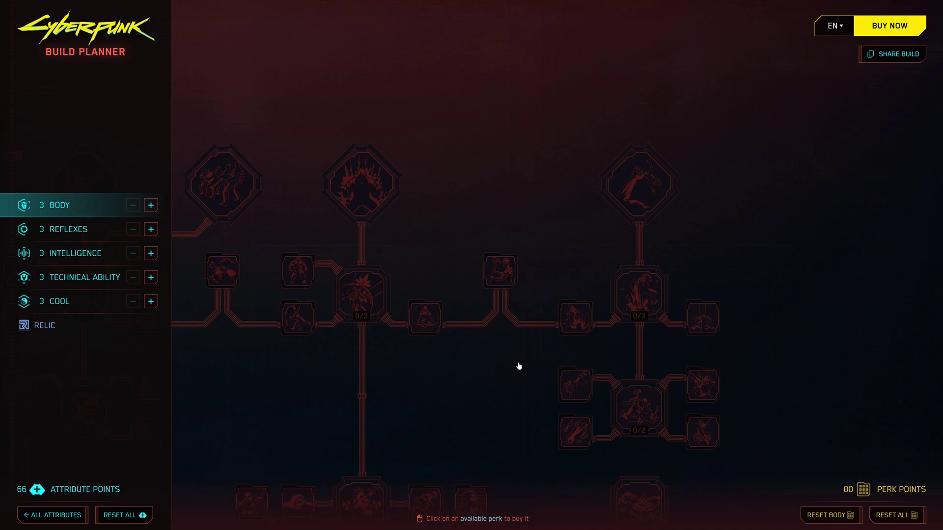
mouse_move(128, 242)
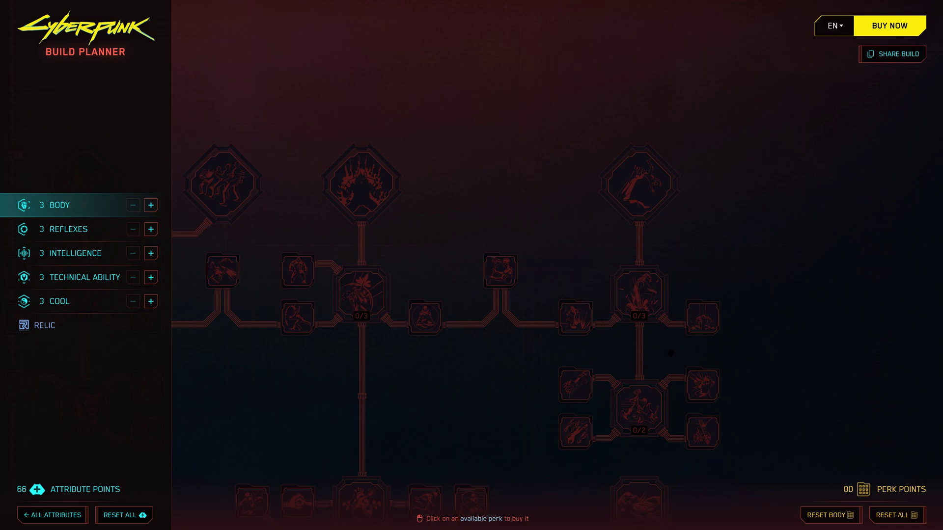
mouse_move(743, 333)
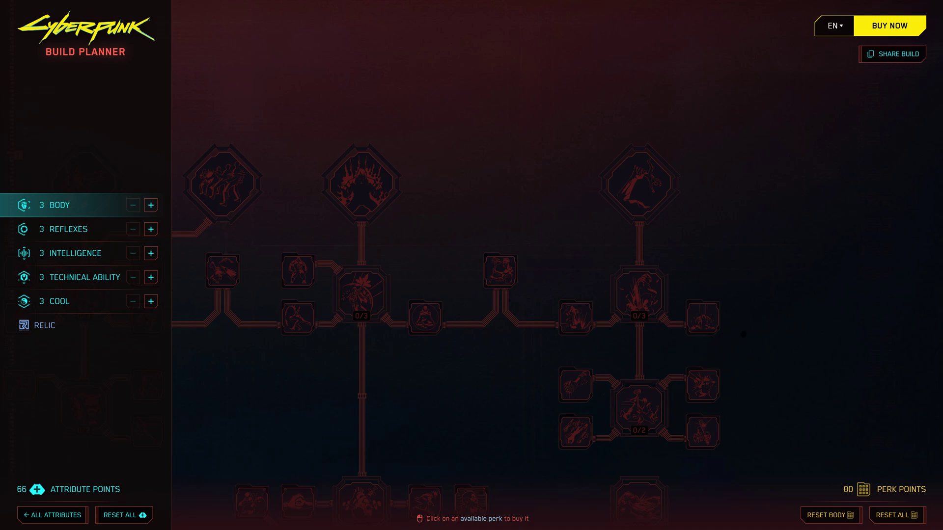
mouse_move(566, 207)
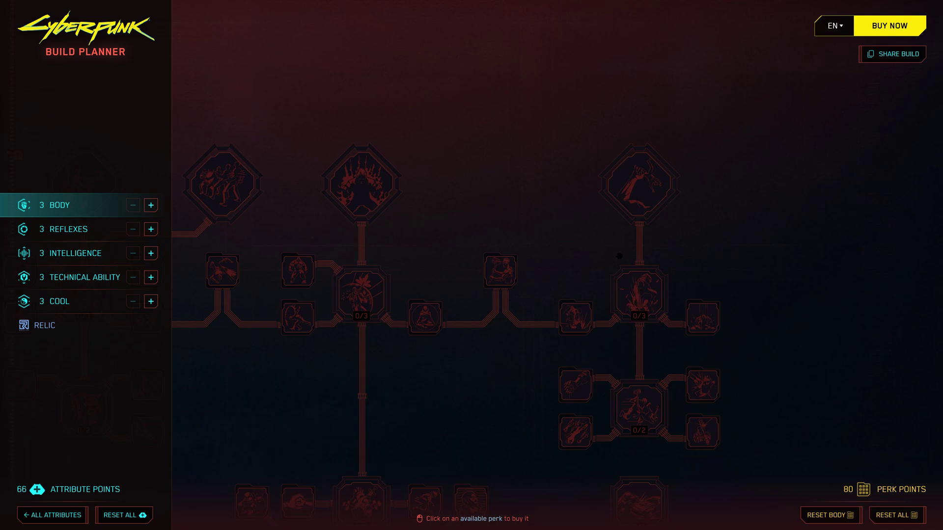
mouse_move(151, 205)
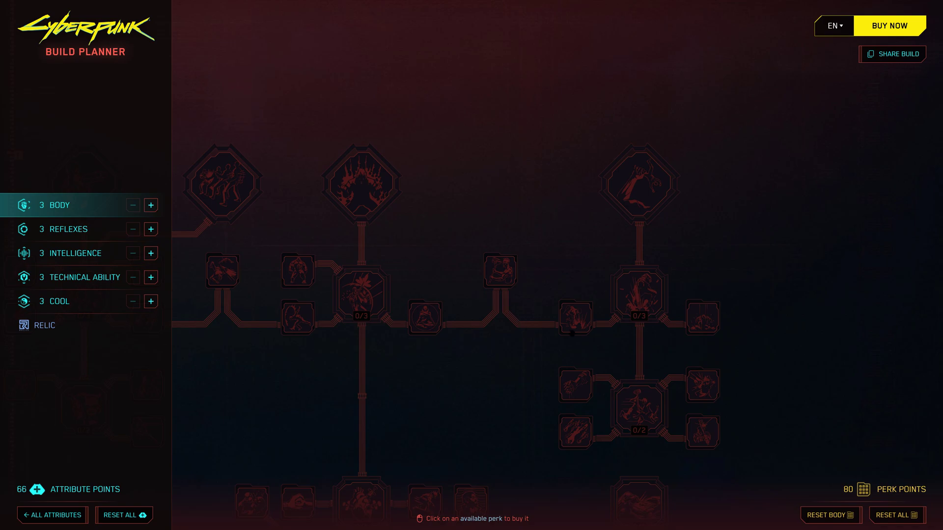
mouse_move(540, 301)
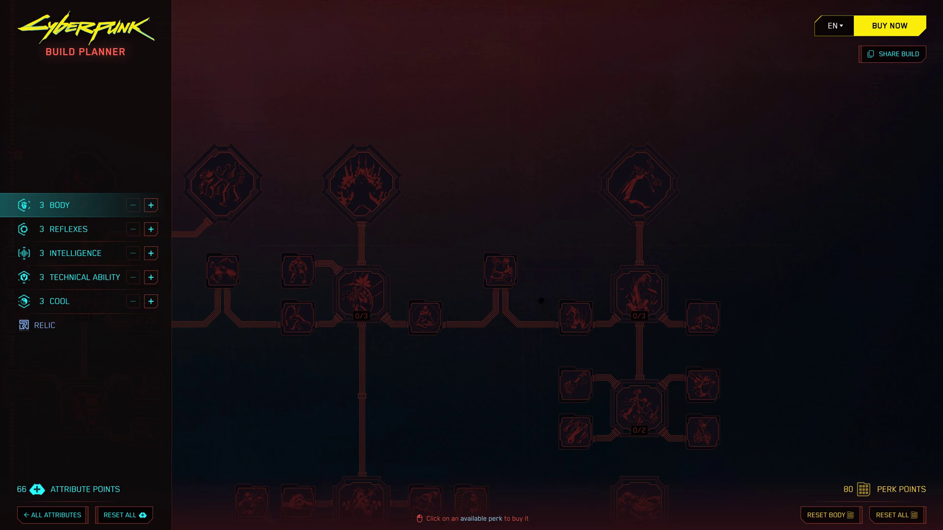
mouse_move(151, 205)
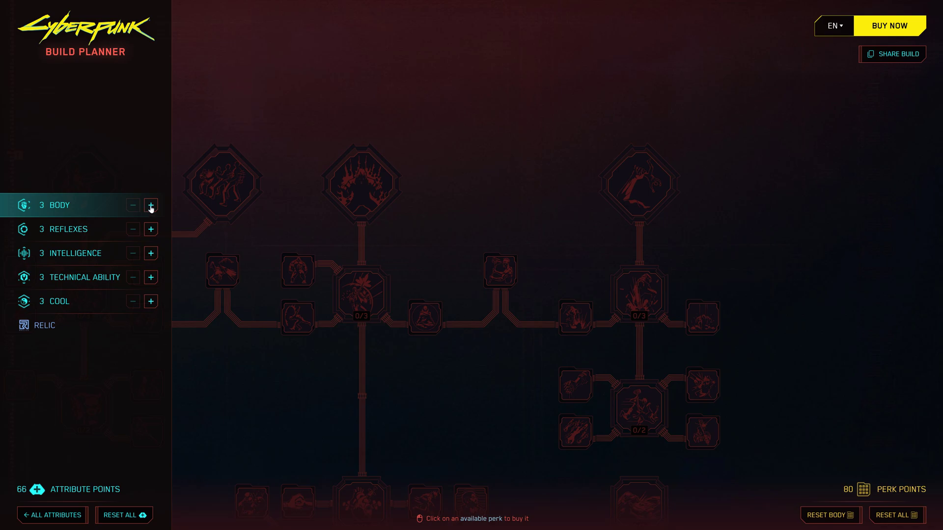
mouse_move(274, 241)
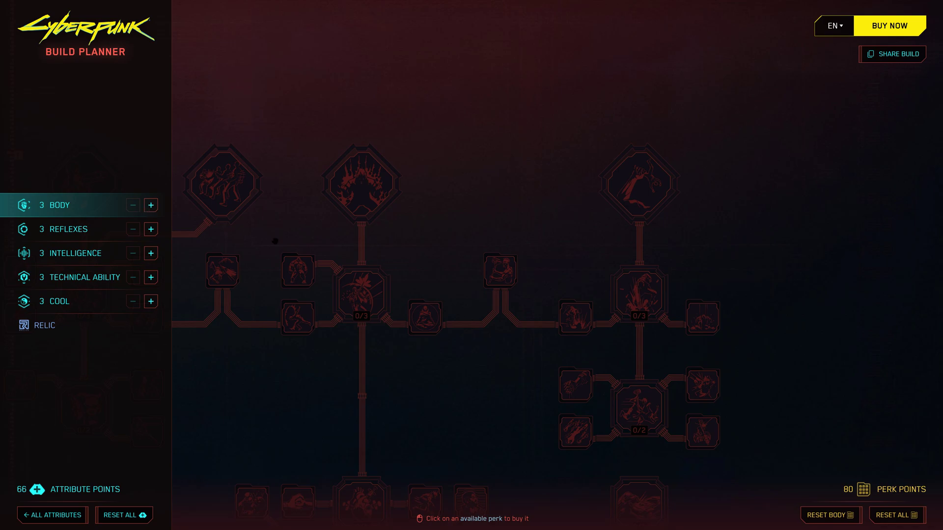
mouse_move(491, 403)
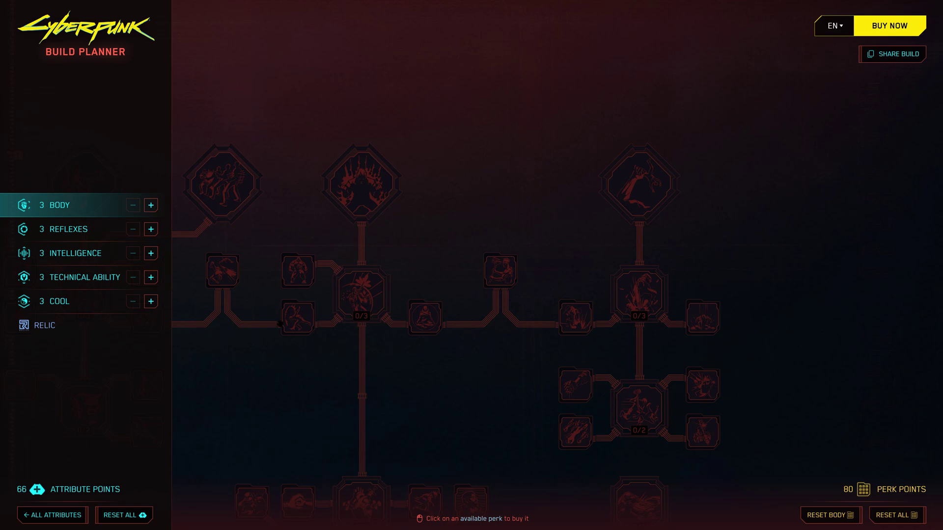
mouse_move(210, 304)
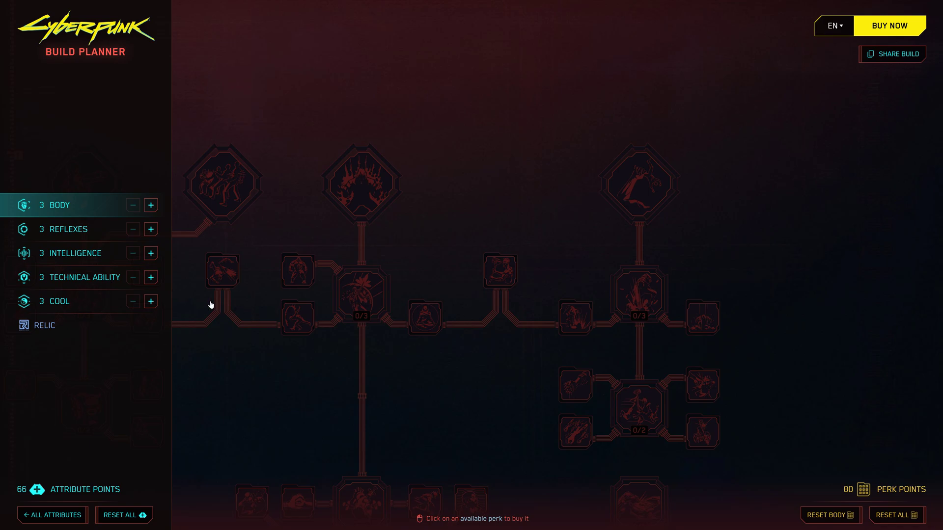
mouse_move(279, 330)
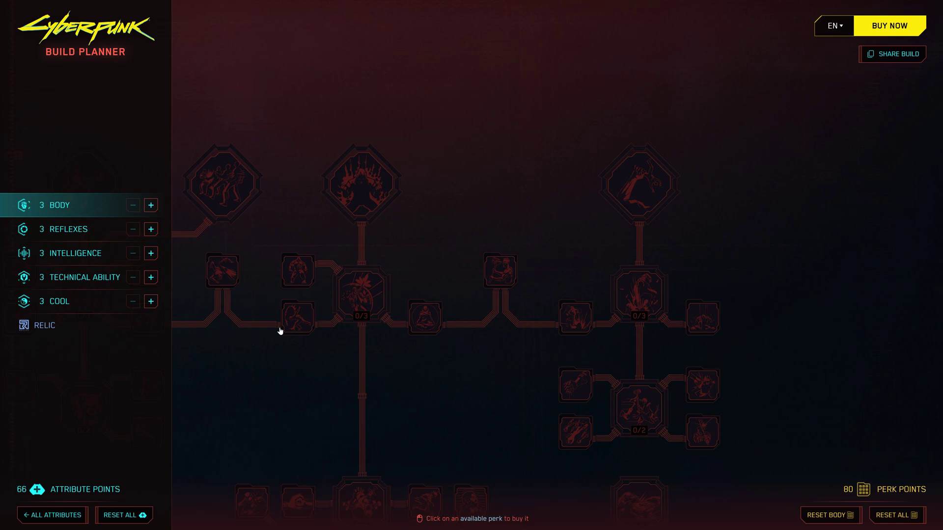
mouse_move(284, 283)
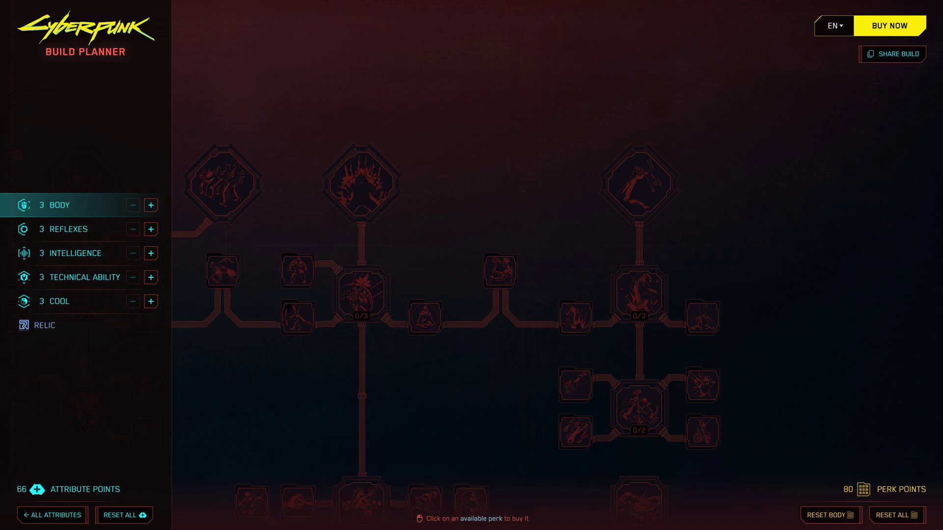
mouse_move(279, 341)
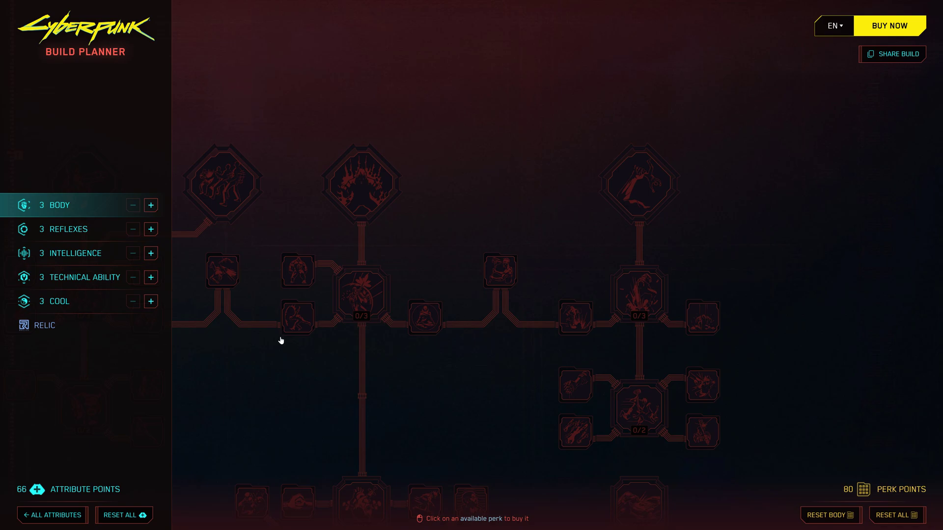
mouse_move(323, 338)
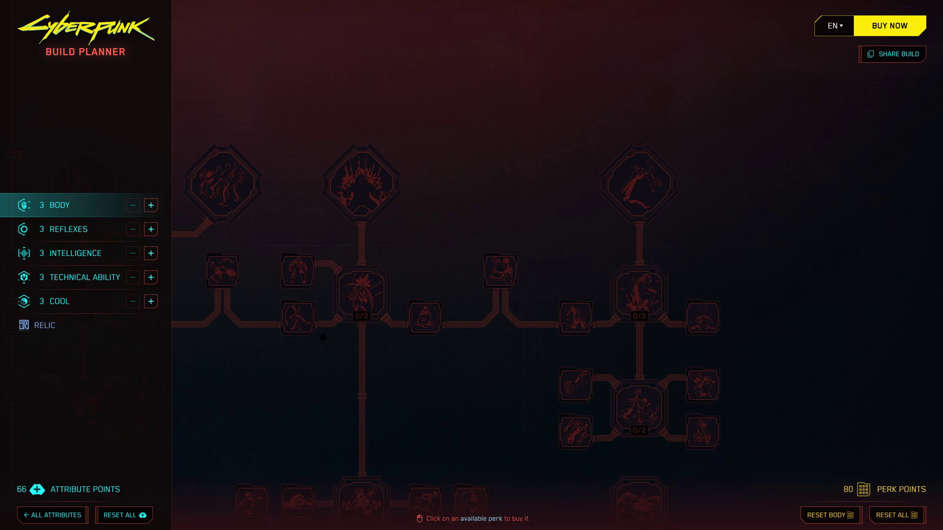
mouse_move(413, 373)
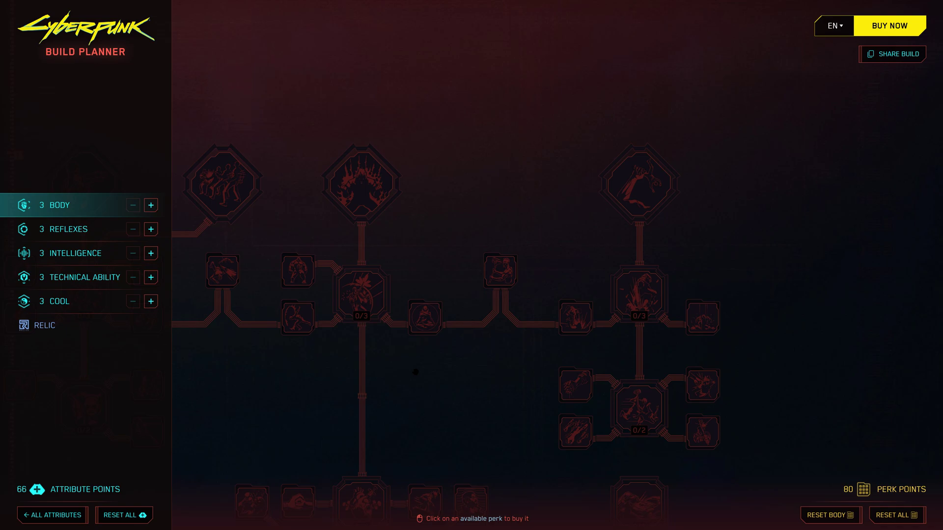
mouse_move(344, 331)
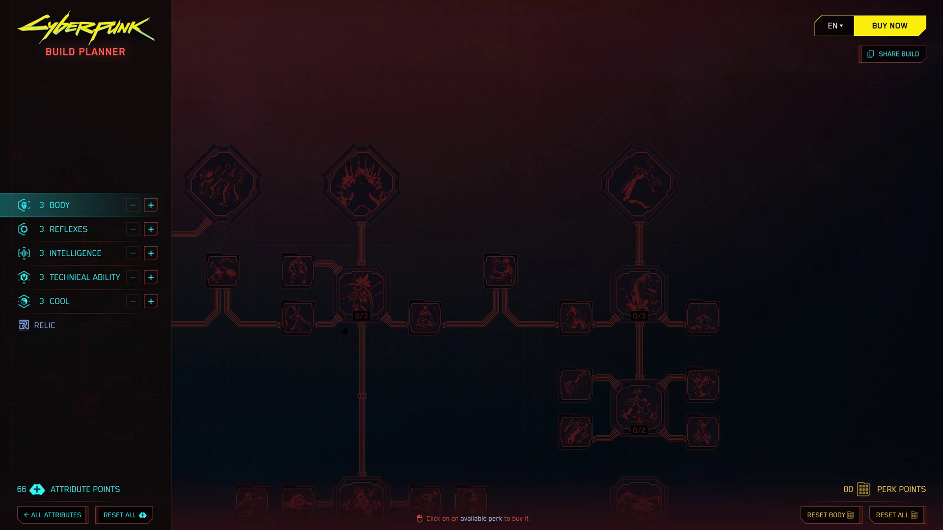
mouse_move(359, 354)
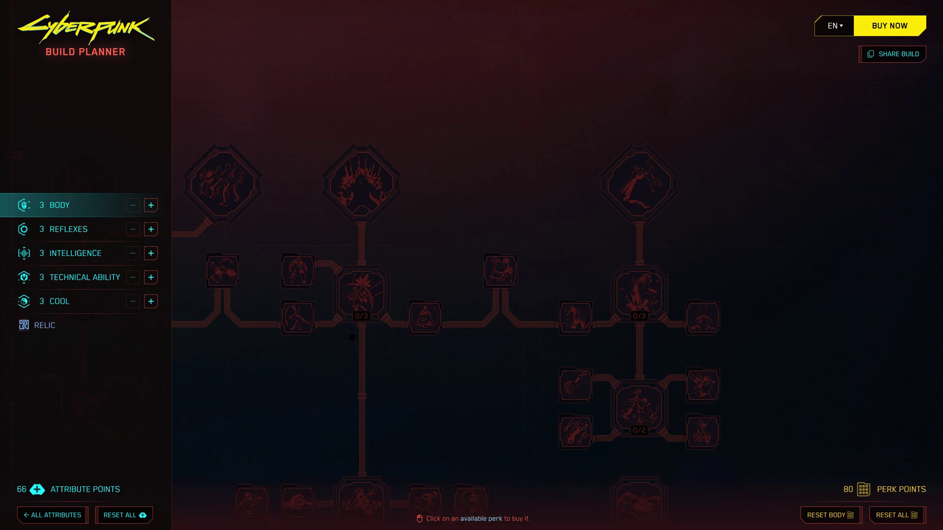
mouse_move(344, 339)
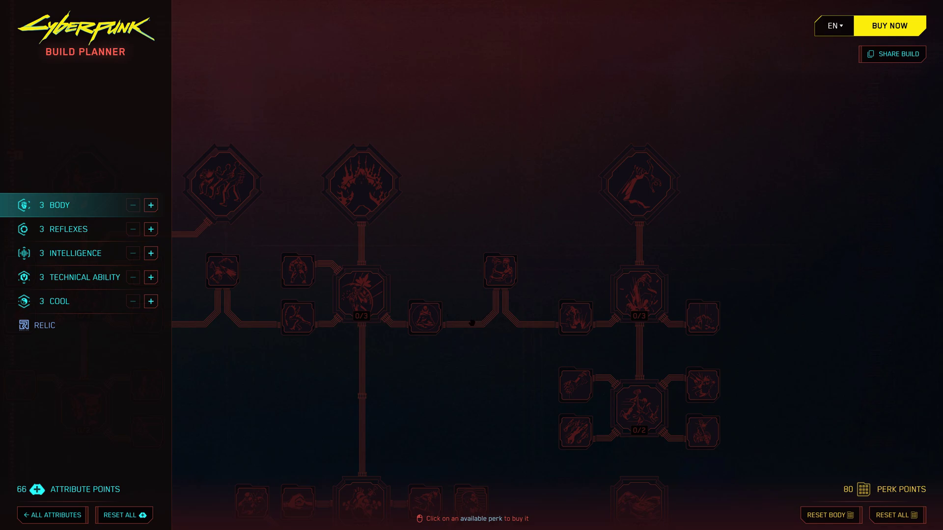
mouse_move(304, 360)
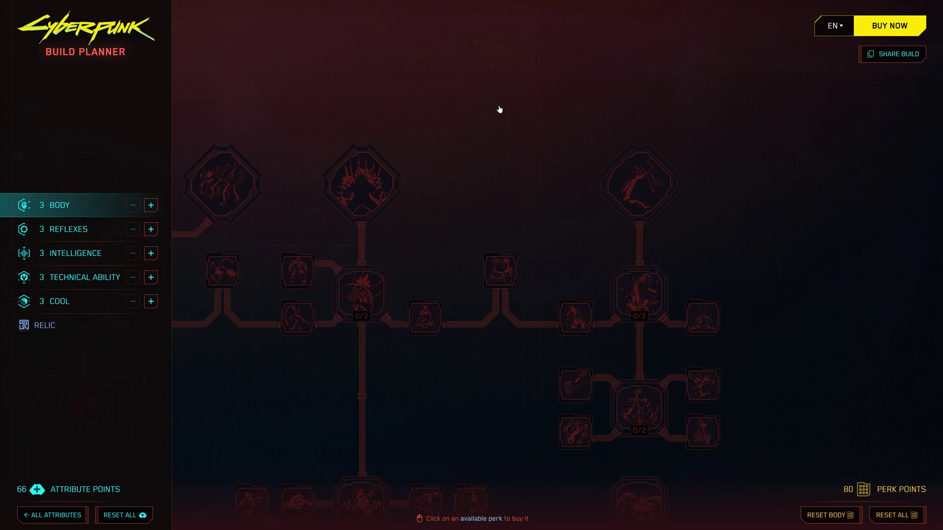
mouse_move(735, 431)
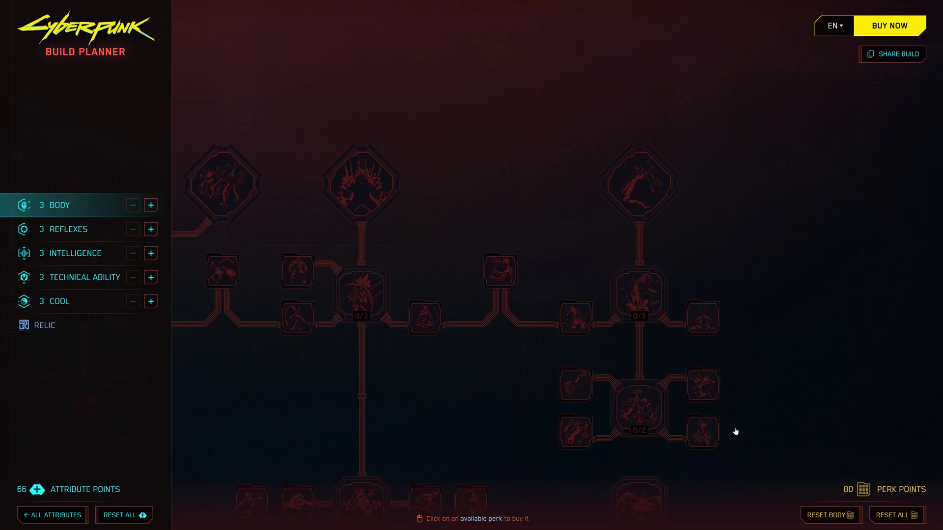
mouse_move(735, 431)
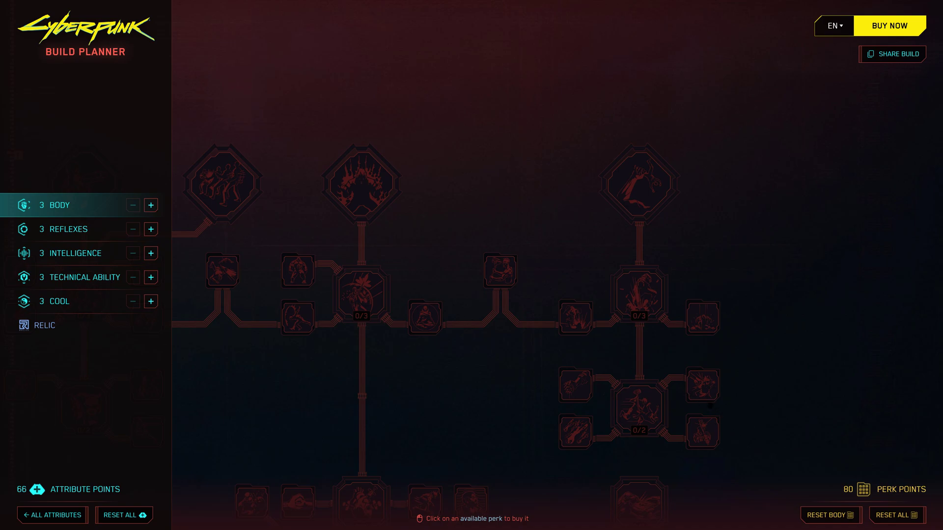
mouse_move(748, 425)
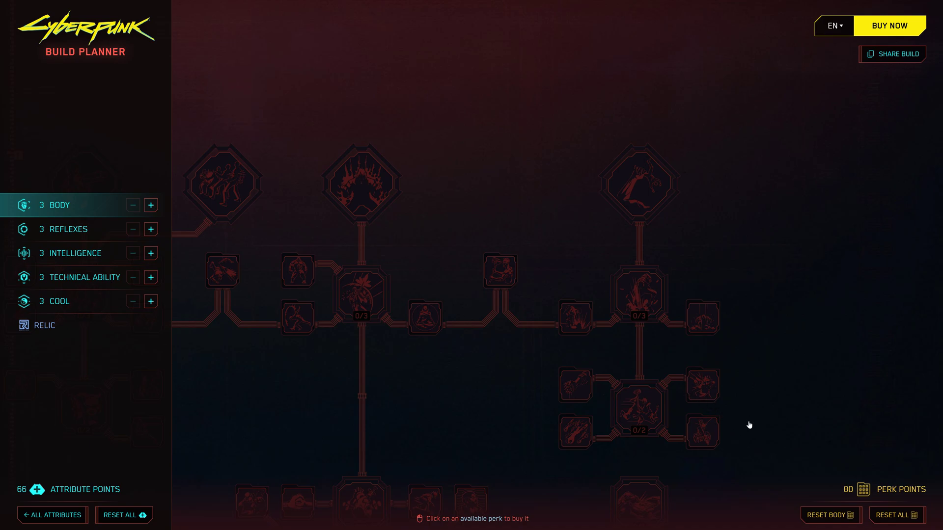
mouse_move(749, 314)
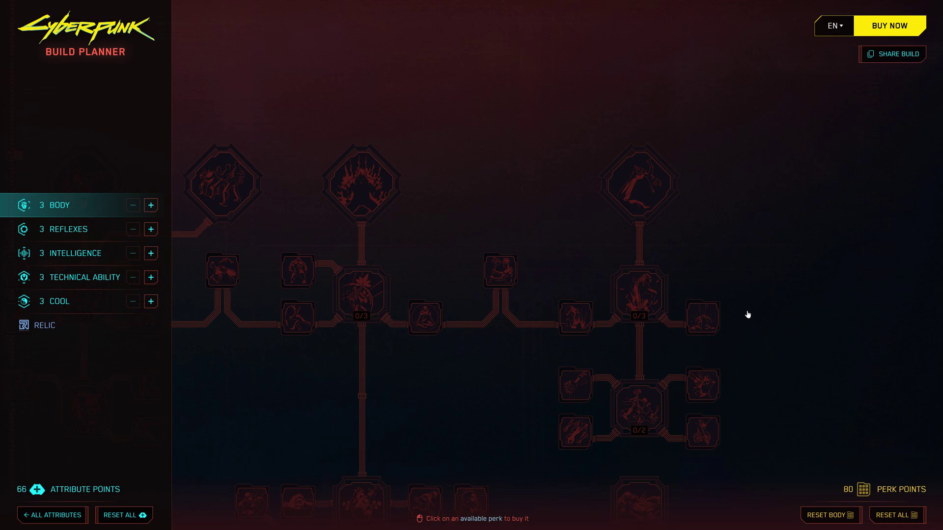
mouse_move(569, 271)
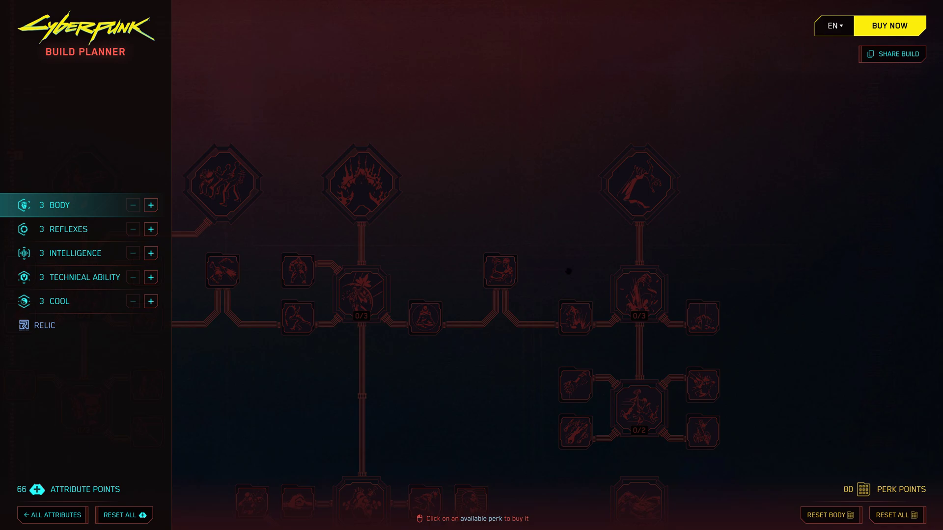
mouse_move(21, 202)
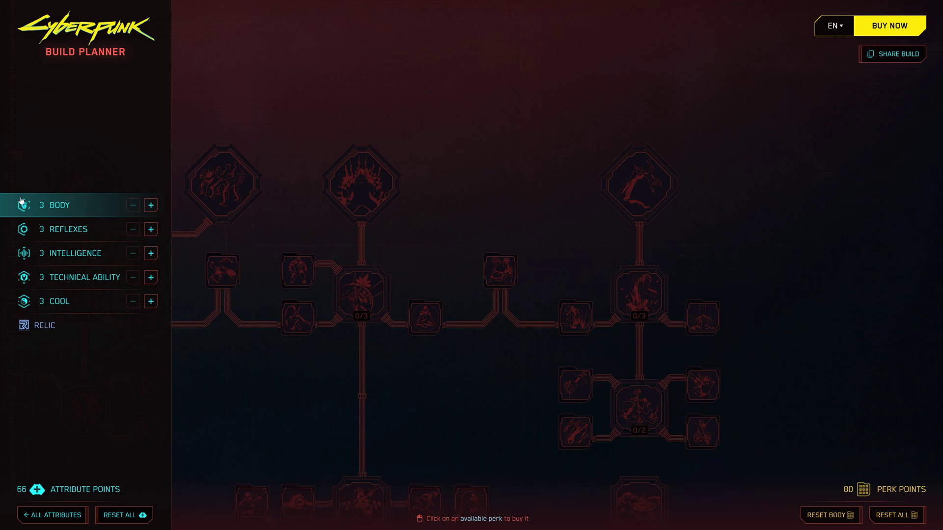
mouse_move(71, 333)
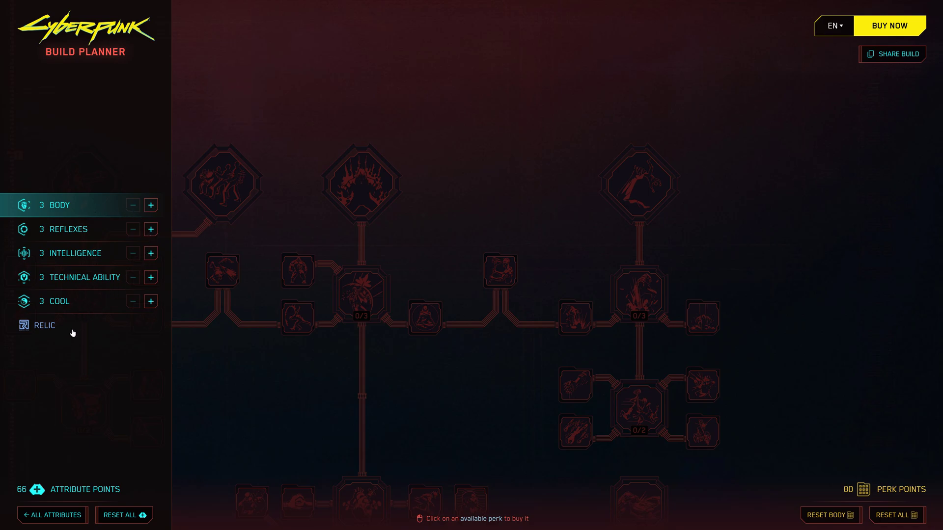
mouse_move(135, 246)
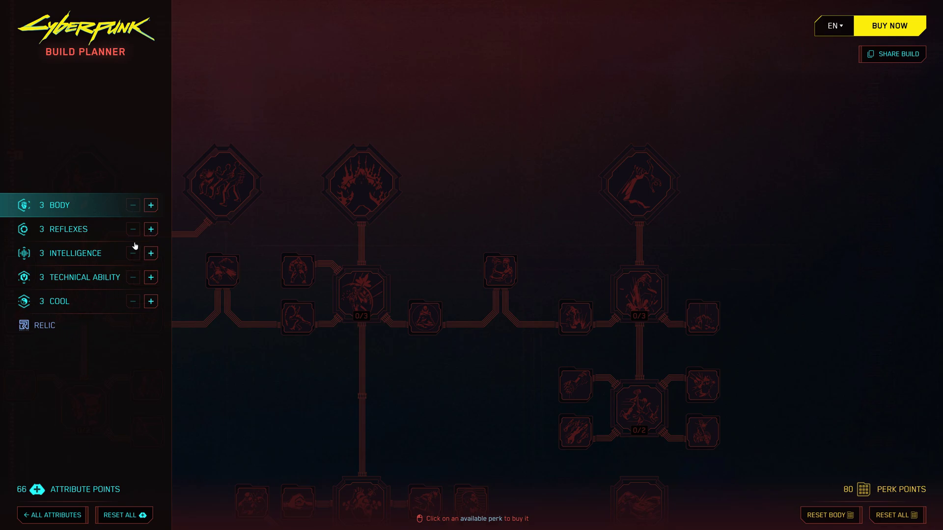
mouse_move(139, 233)
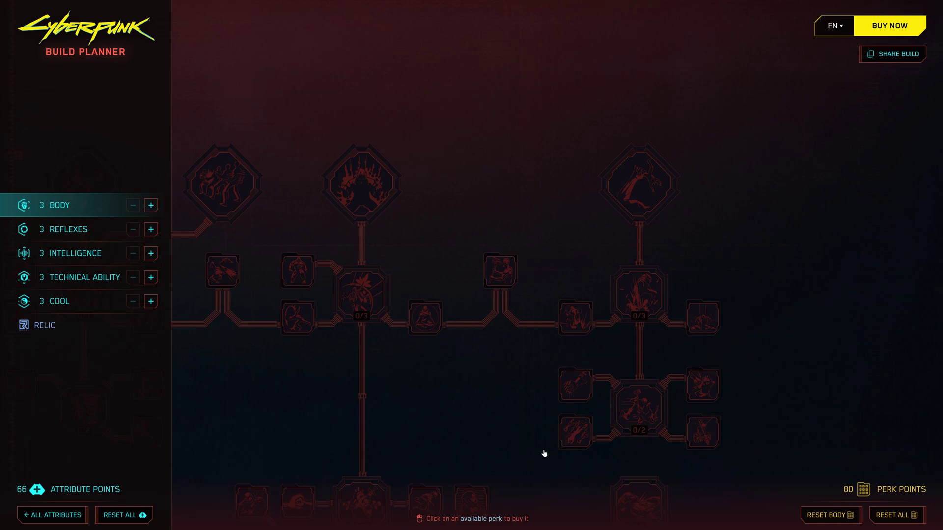
mouse_move(476, 437)
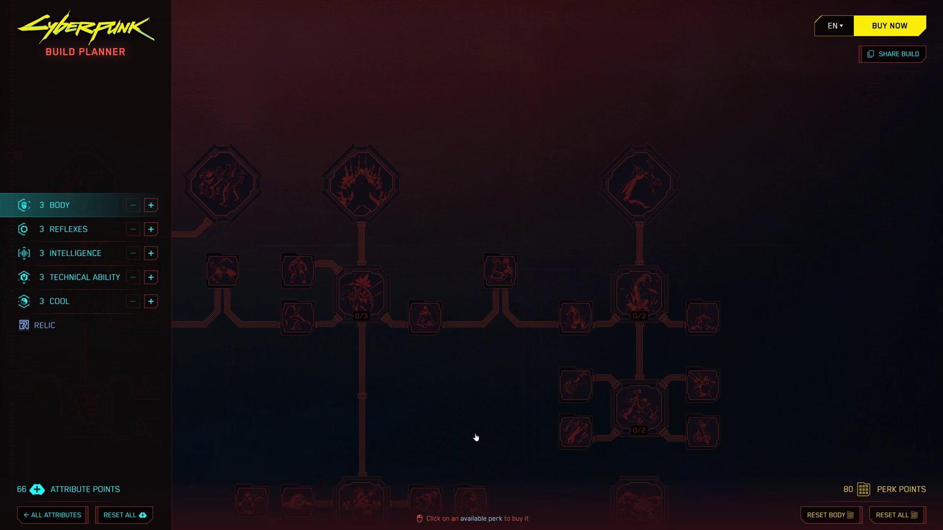
mouse_move(488, 438)
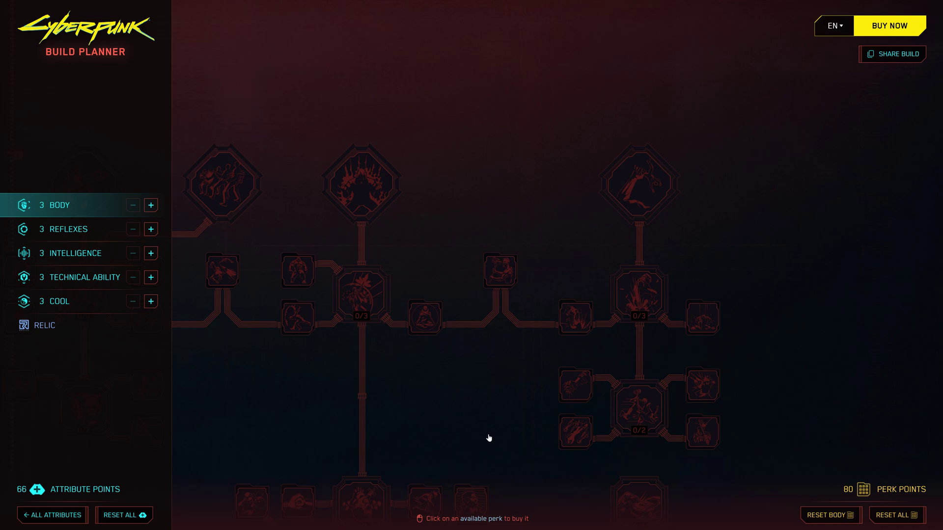
mouse_move(494, 438)
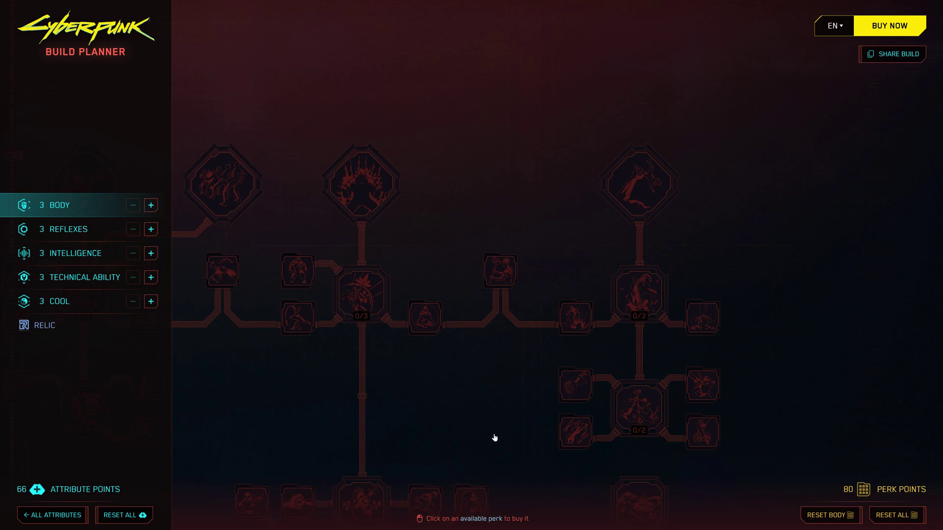
mouse_move(50, 215)
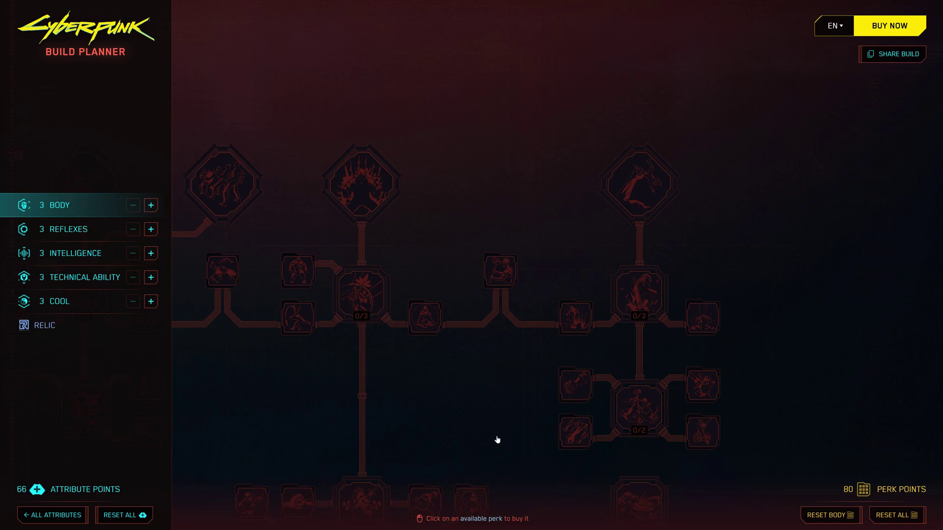
mouse_move(498, 422)
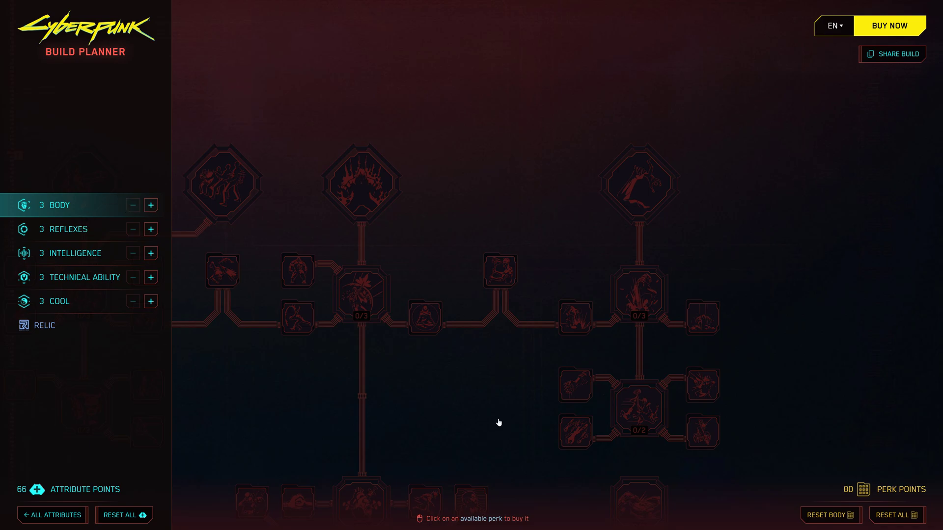
mouse_move(494, 428)
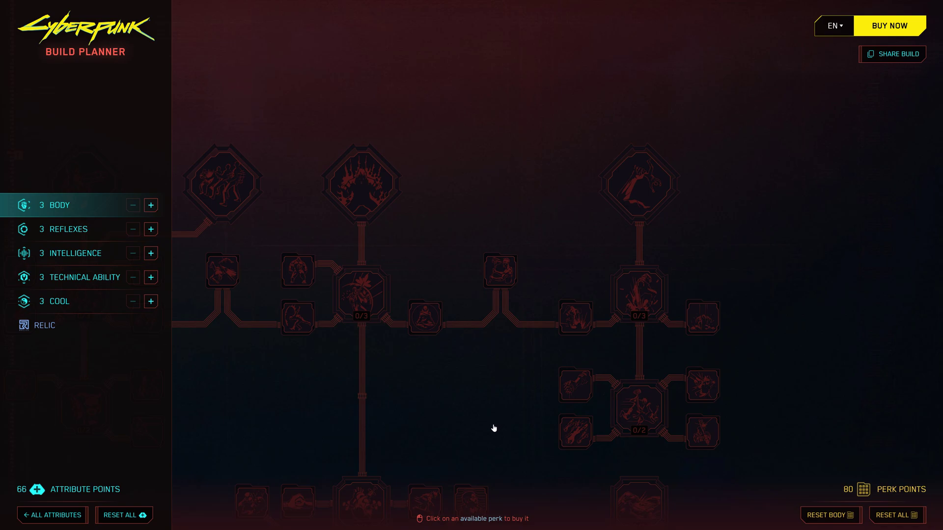
mouse_move(786, 439)
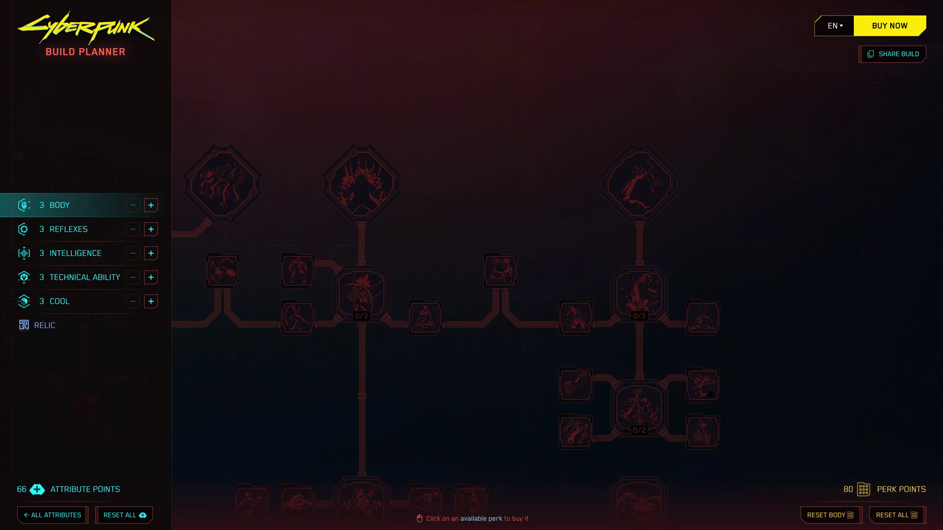
mouse_move(10, 111)
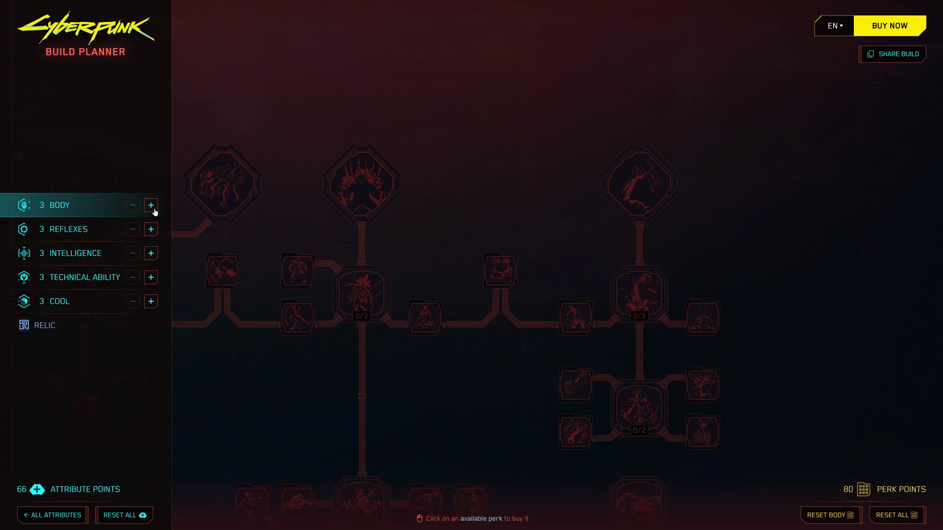
mouse_move(479, 136)
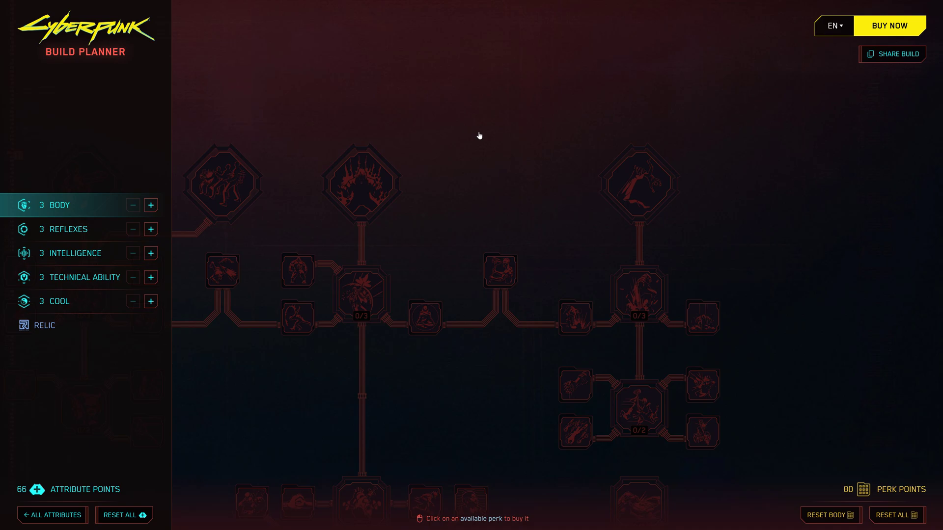
mouse_move(485, 235)
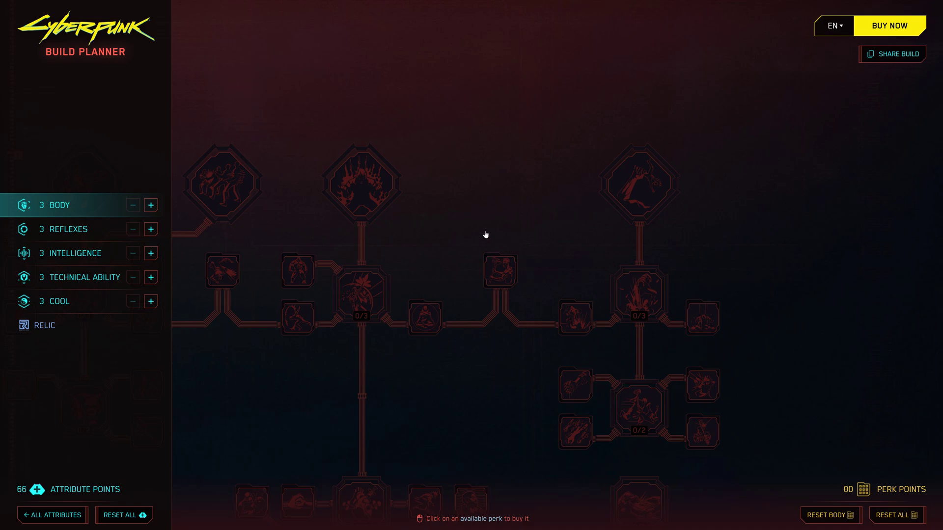
mouse_move(475, 234)
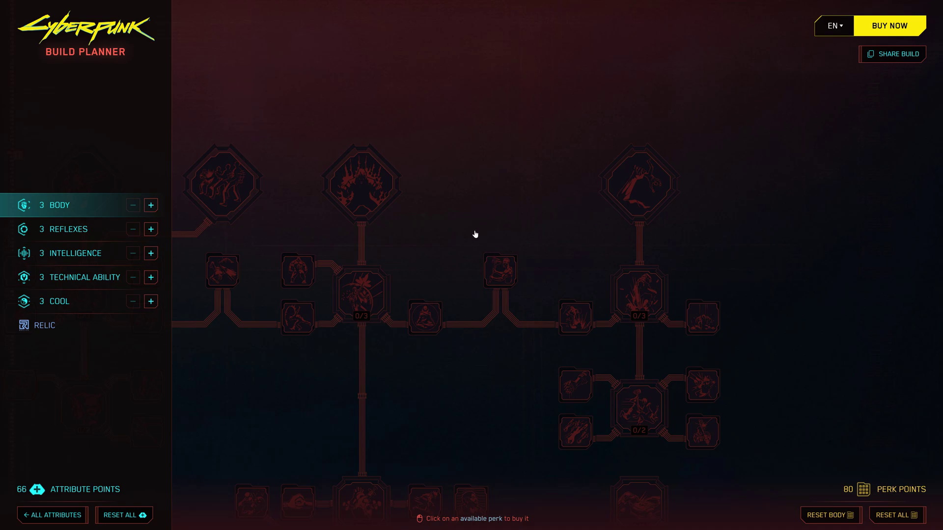
mouse_move(43, 331)
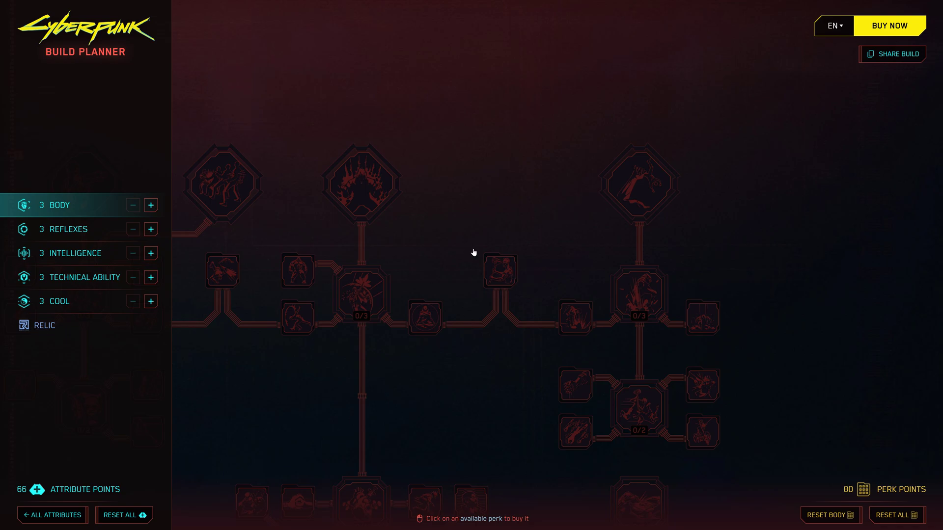
mouse_move(477, 377)
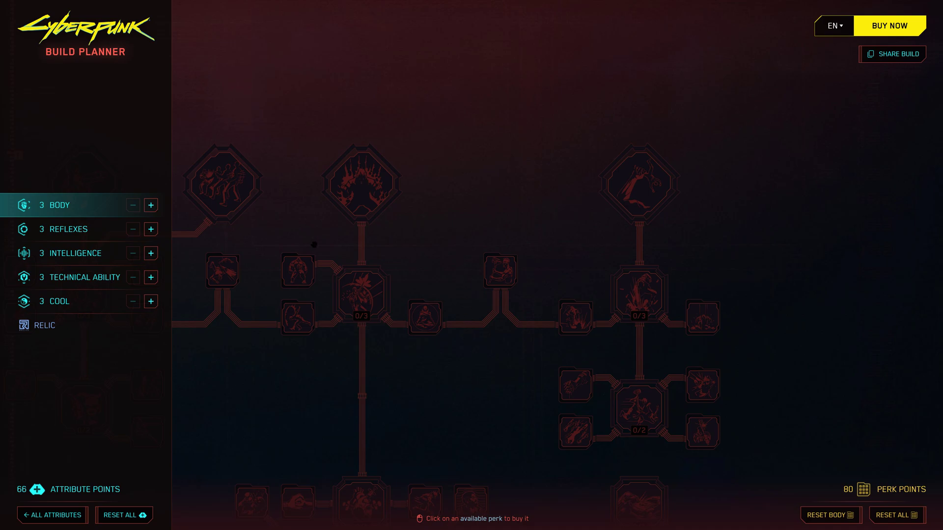
mouse_move(540, 189)
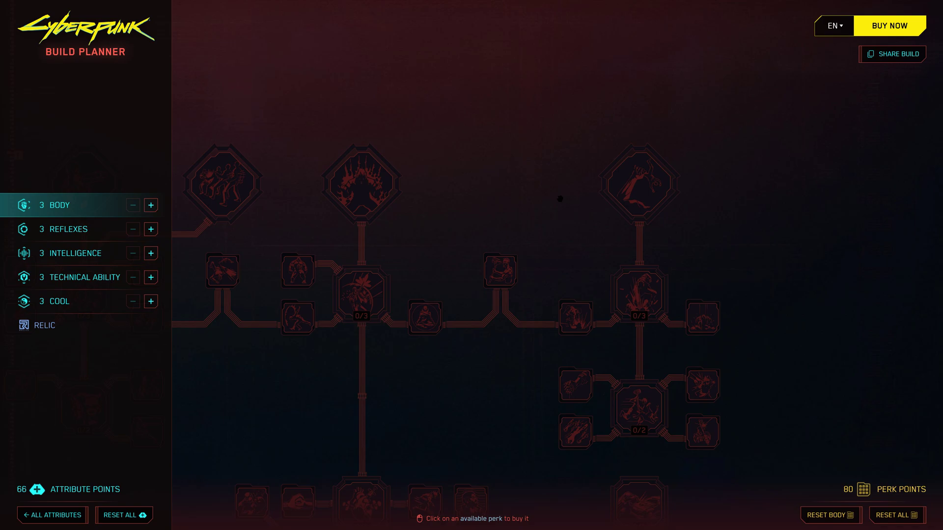
mouse_move(909, 63)
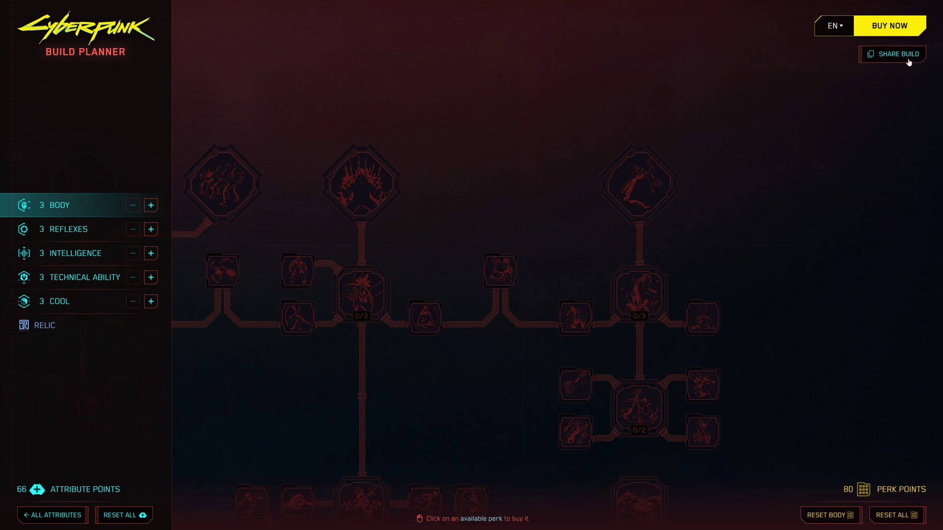
mouse_move(904, 60)
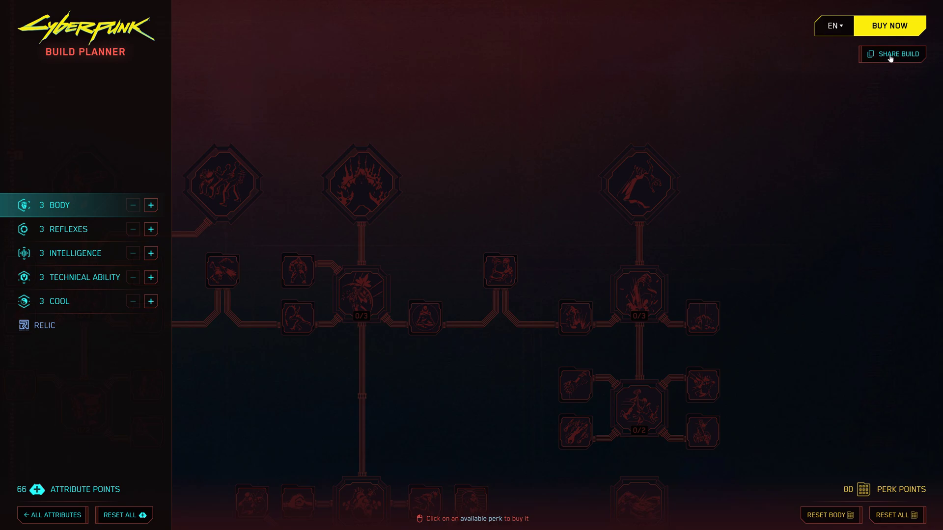
mouse_move(413, 287)
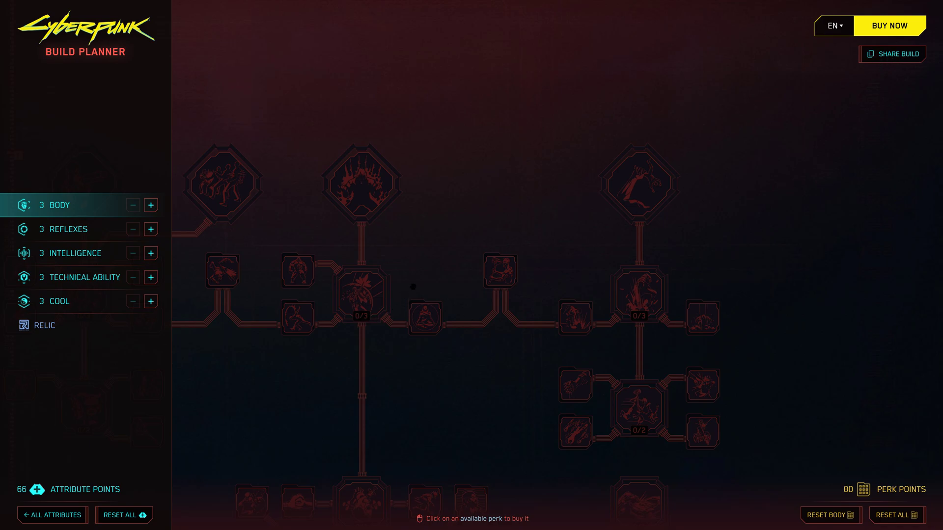
mouse_move(800, 194)
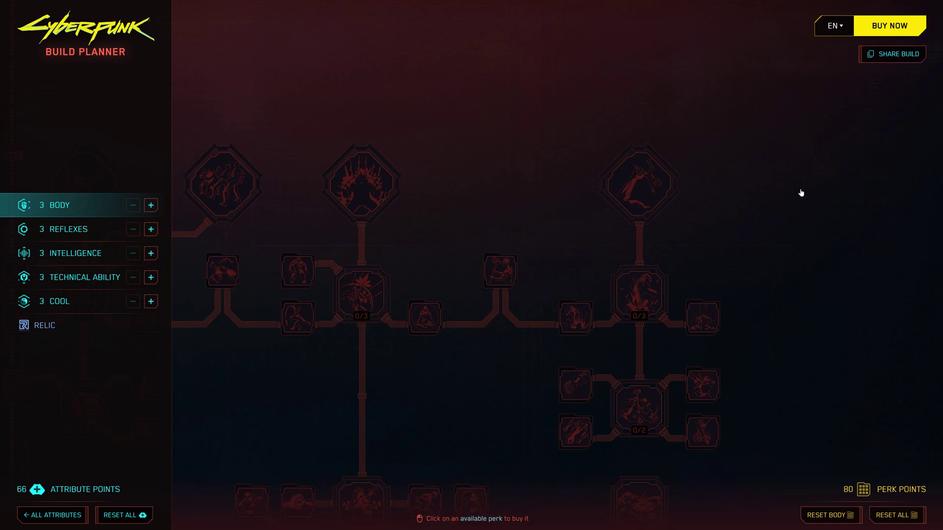
mouse_move(719, 211)
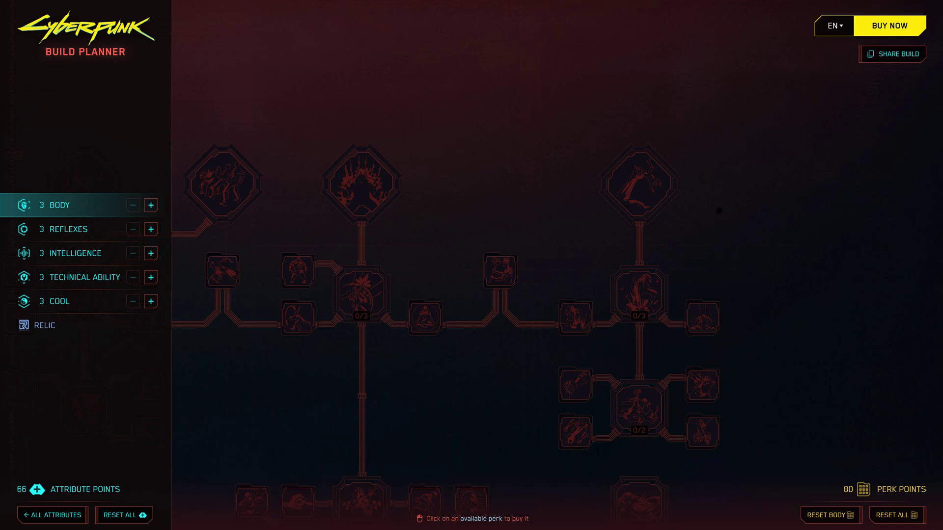
mouse_move(627, 232)
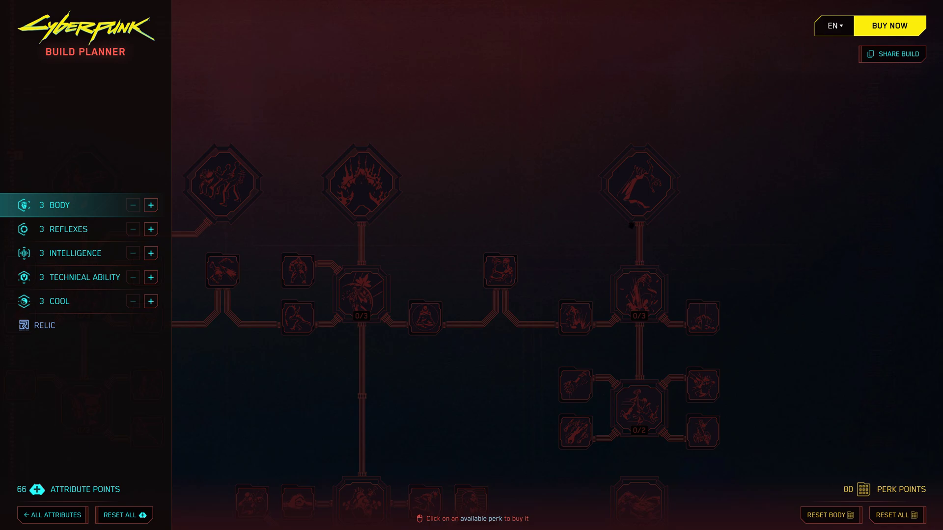
mouse_move(695, 224)
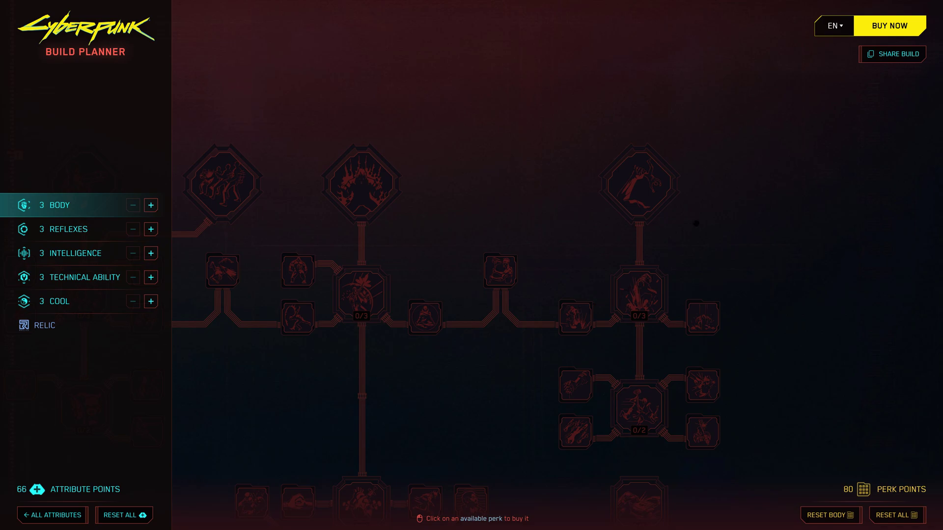
mouse_move(692, 239)
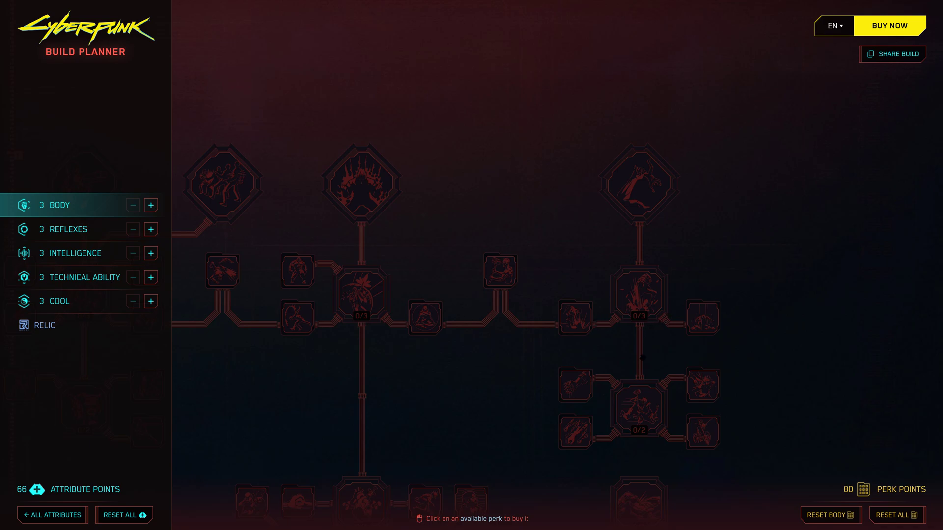
mouse_move(665, 294)
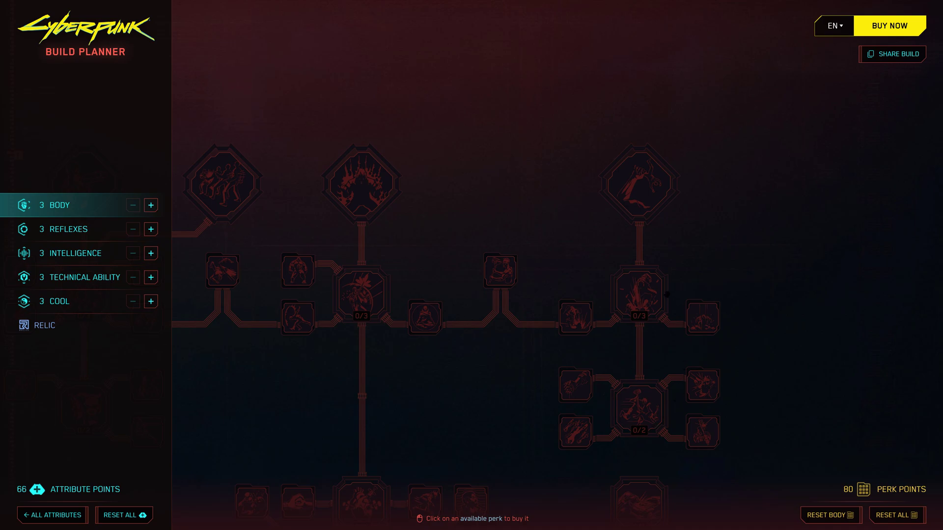